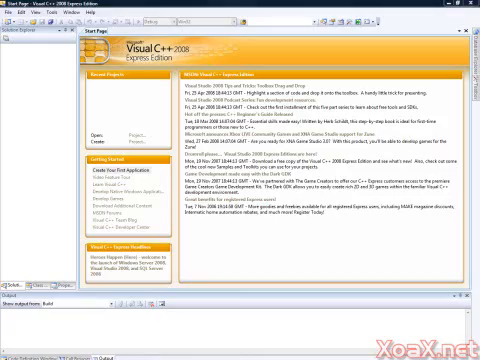
- Start a new project from the File menu's New > Project command
click(12, 4)
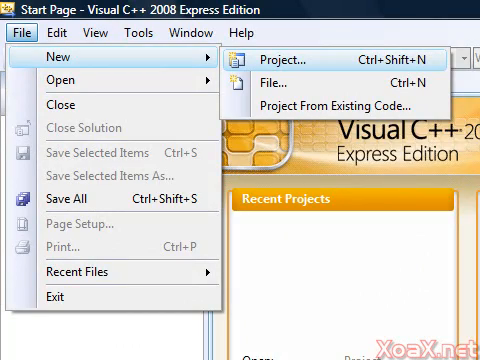
click(288, 62)
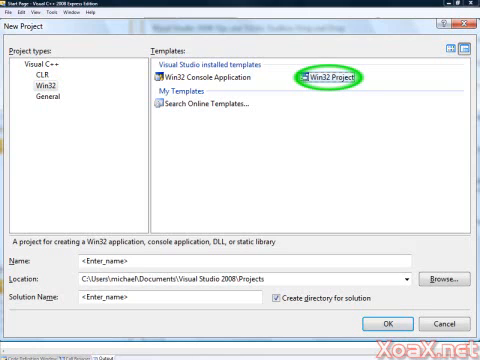
- Name the Win32 Project 'Win32Lesson1' in the New Project dialog
text(Win32Lesson1)
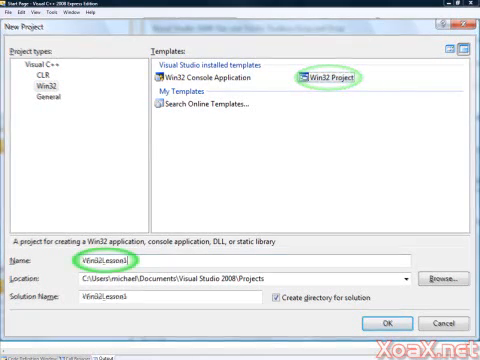